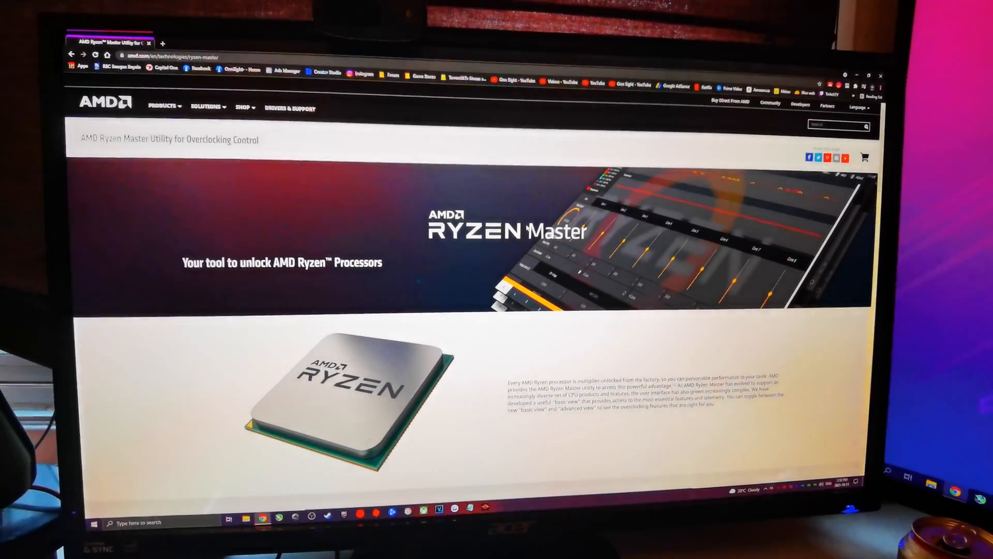
Step: Scroll the AMD Ryzen Master page down to its Download Now section and footer
scroll("down", 3)
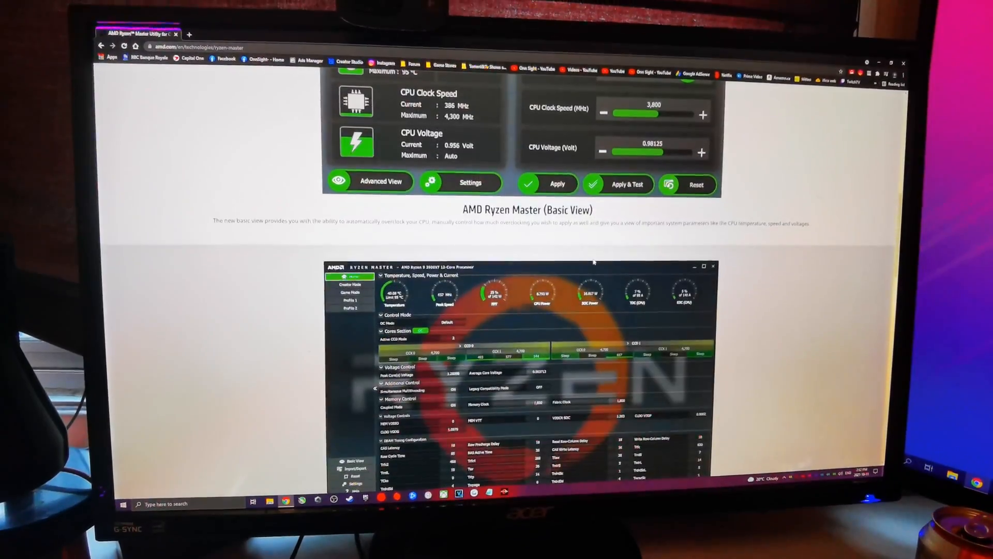
scroll("down", 3)
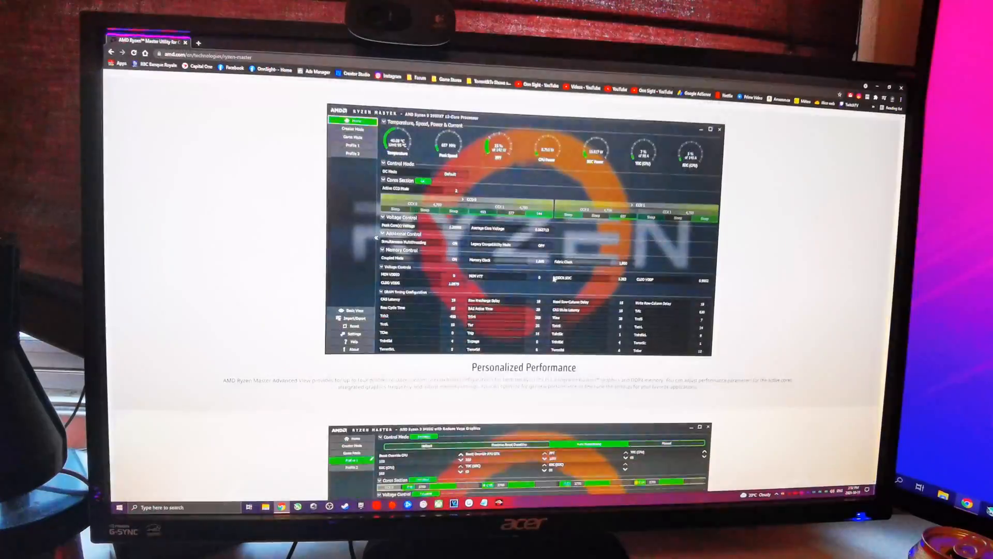
scroll("down", 3)
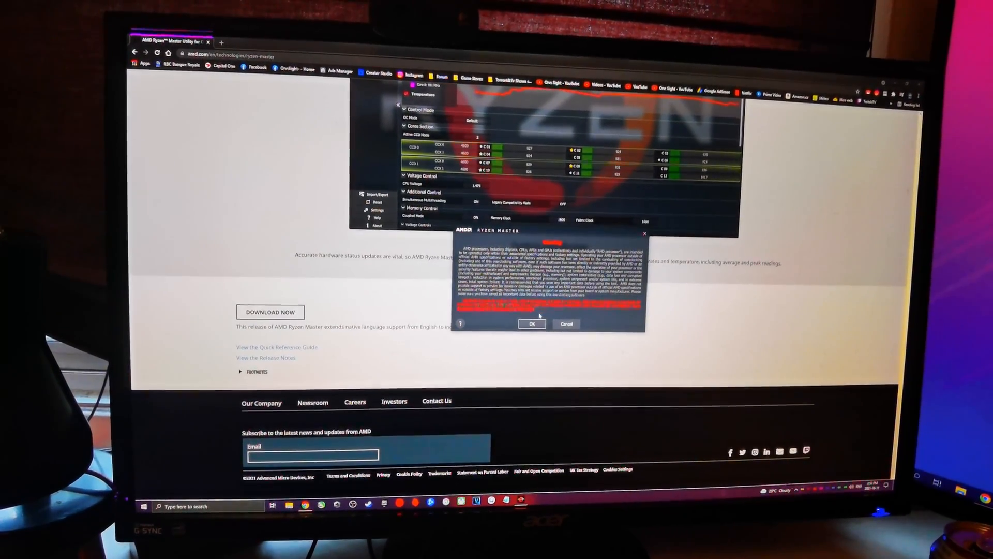
Step: Accept the Ryzen Master warning so the basic view shows Manual mode with CPU voltage 1.1 V
left_click(532, 324)
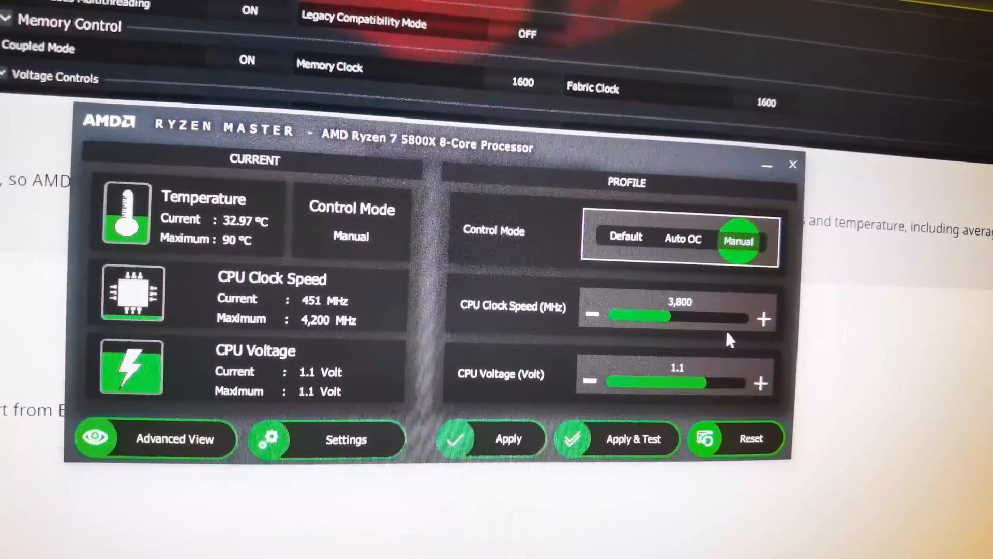
mouse_move(722, 393)
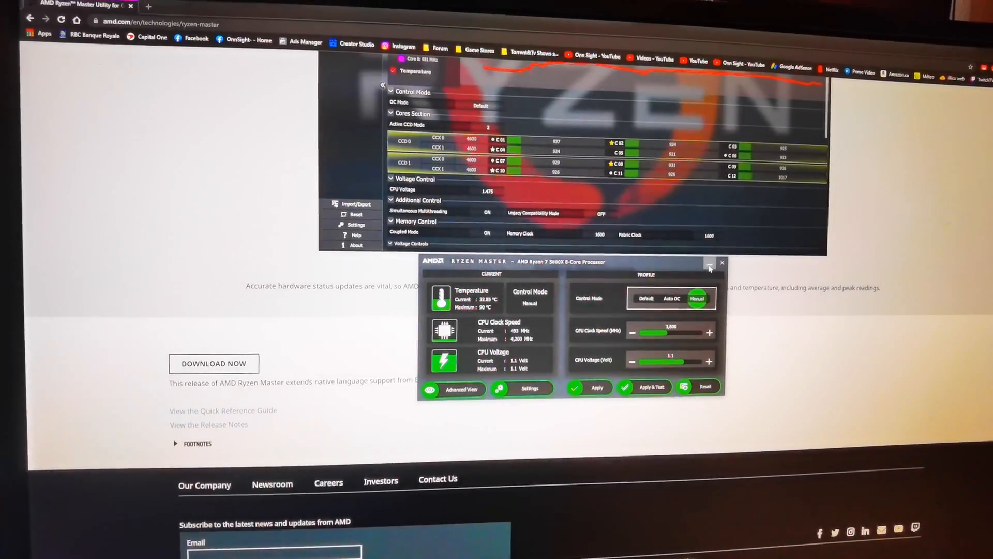
Step: Minimize Ryzen Master and scroll the AMD page back up to its top banner and introduction
left_click(463, 390)
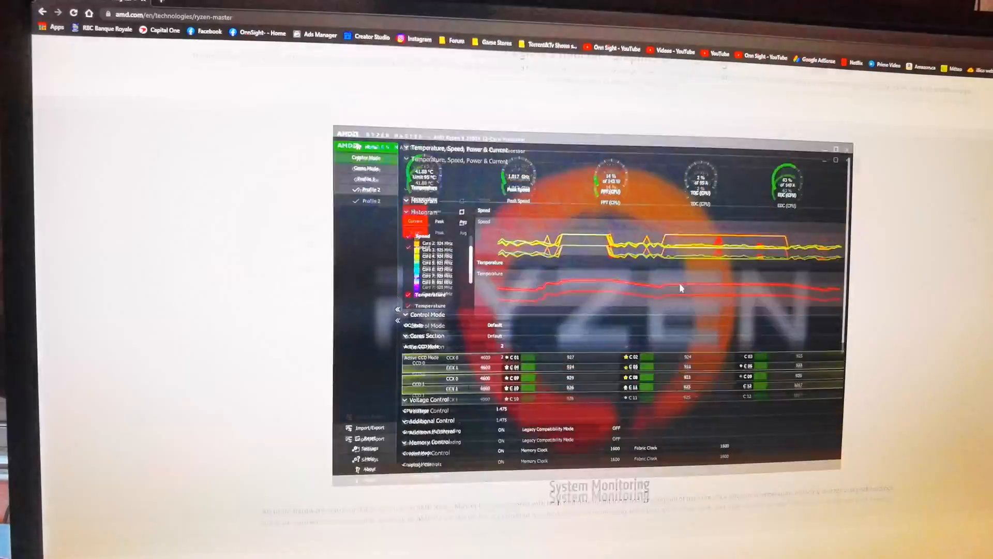
scroll("down", 3)
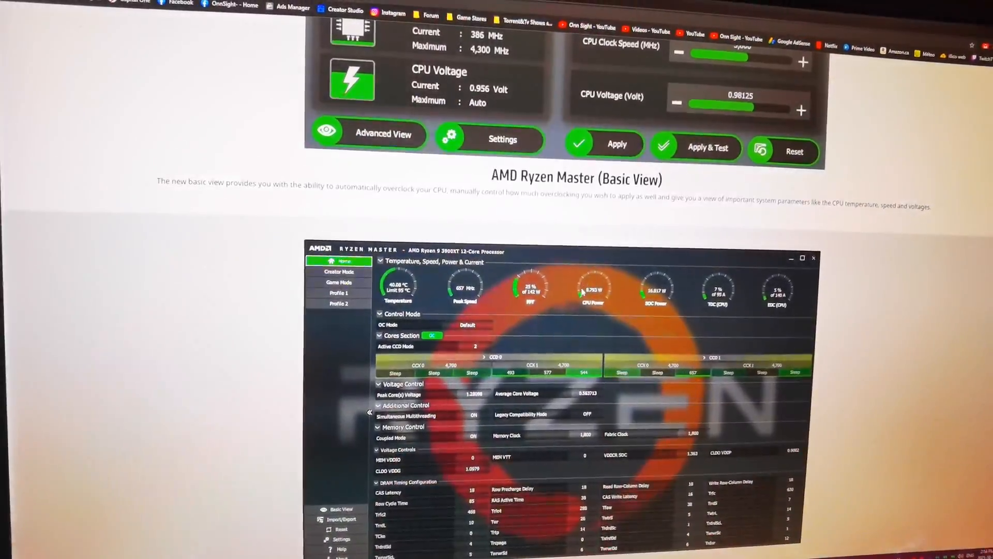
scroll("up", 3)
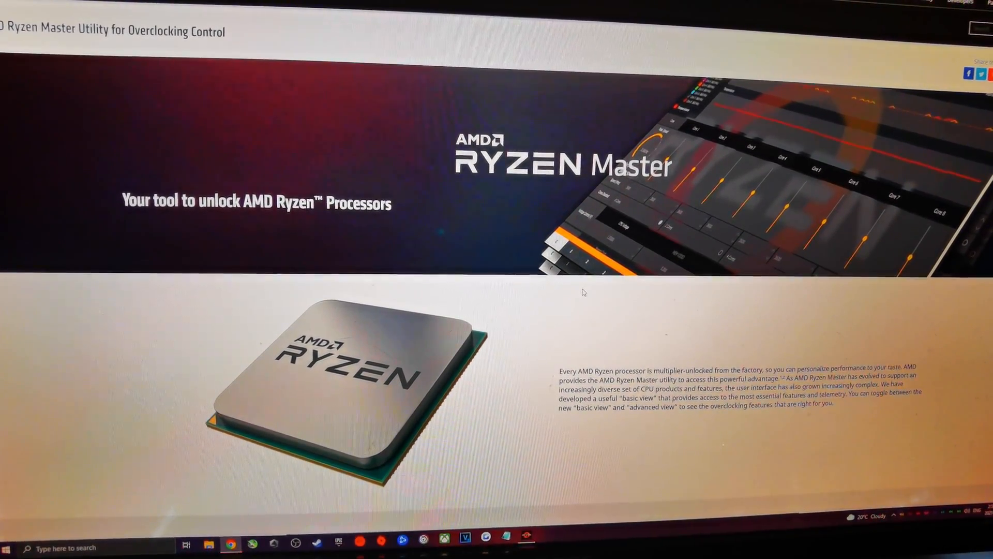
scroll("up", 3)
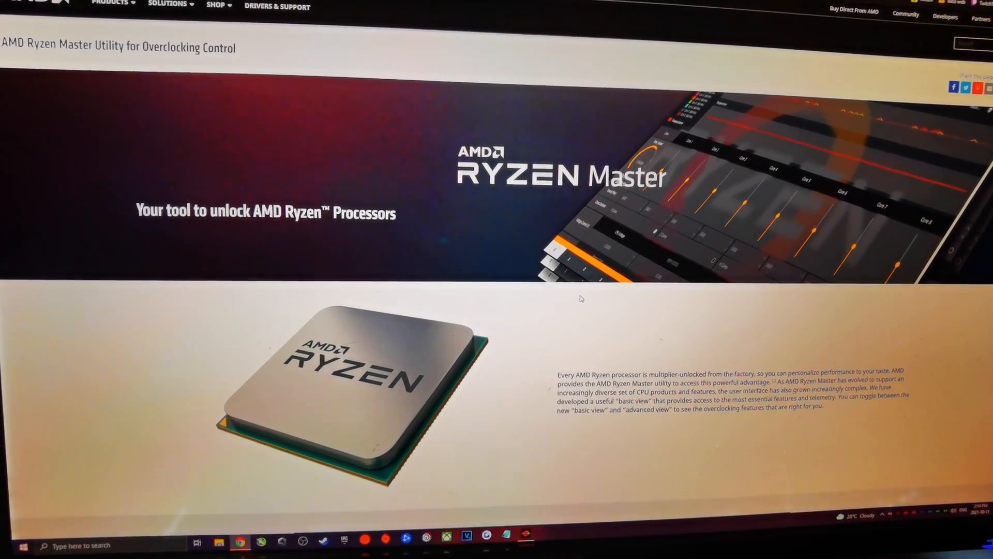